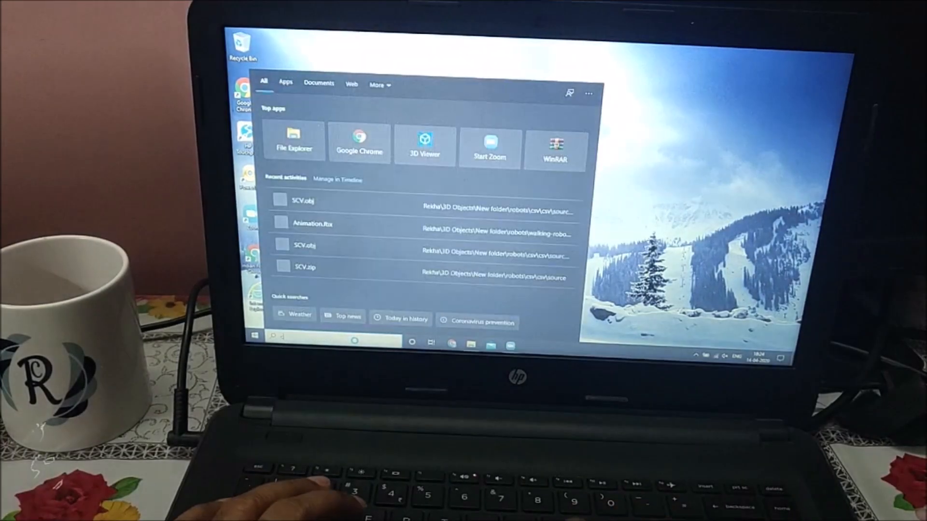
Step: Launch Command Prompt from a 'c' search and run ipconfig to view this laptop's IP configuration
{"action": "type", "text": "c"}
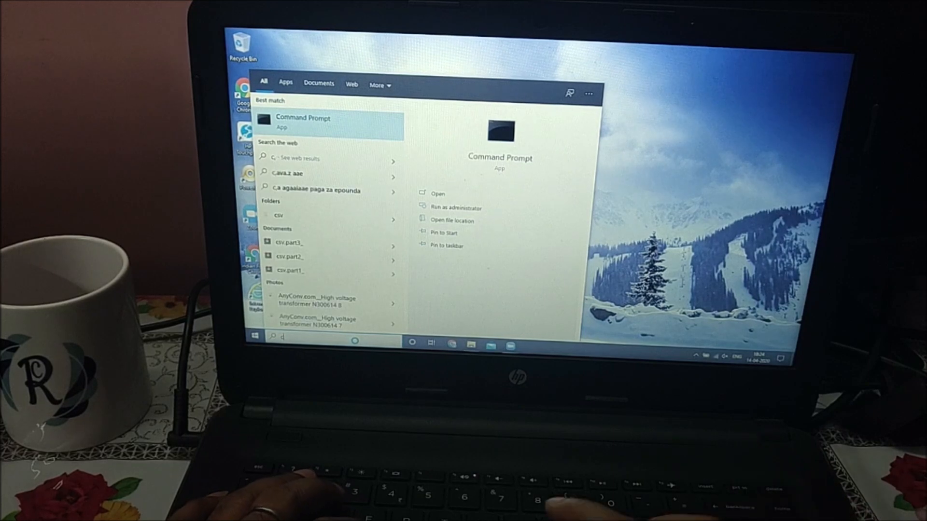
{"action": "left_click", "coordinate": [303, 123]}
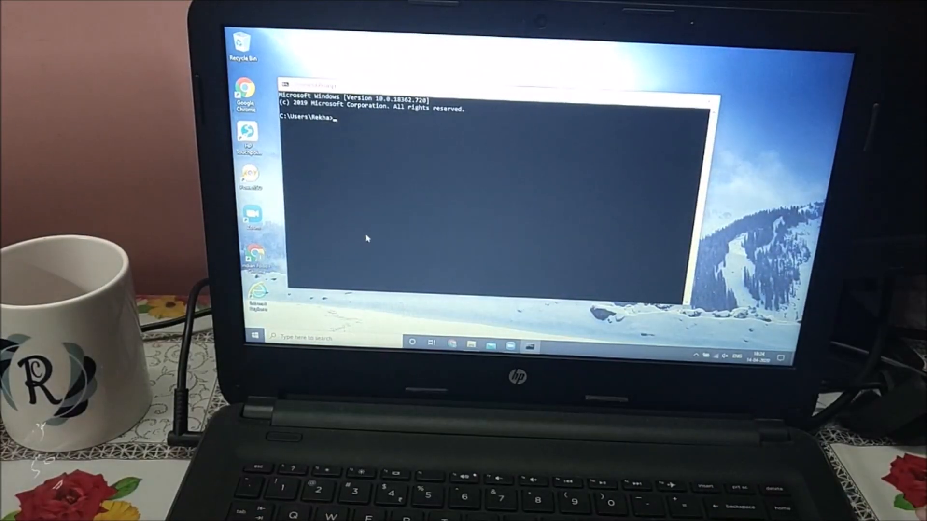
{"action": "type", "text": "ipconf"}
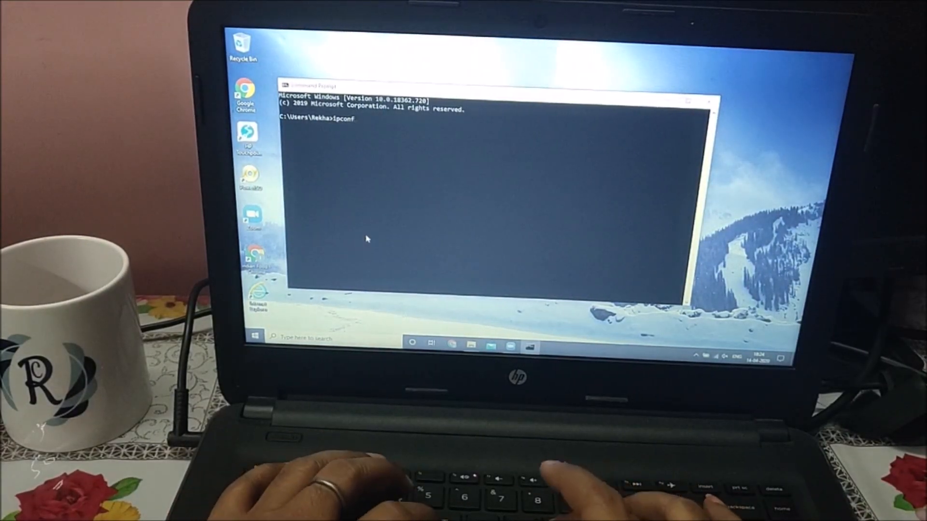
{"action": "type", "text": "ig"}
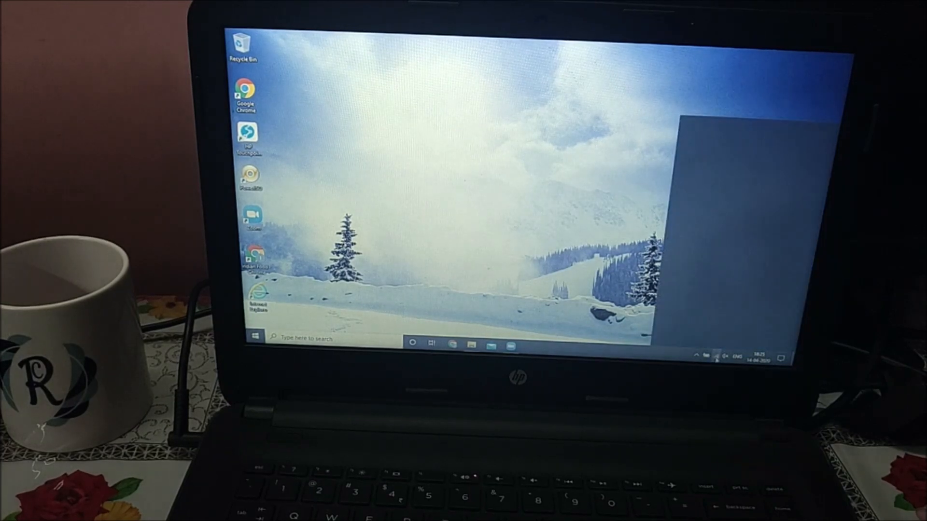
Step: Set the connected Wi-Fi network's profile to Private and return to the Network & Internet status page
{"action": "left_click", "coordinate": [706, 355]}
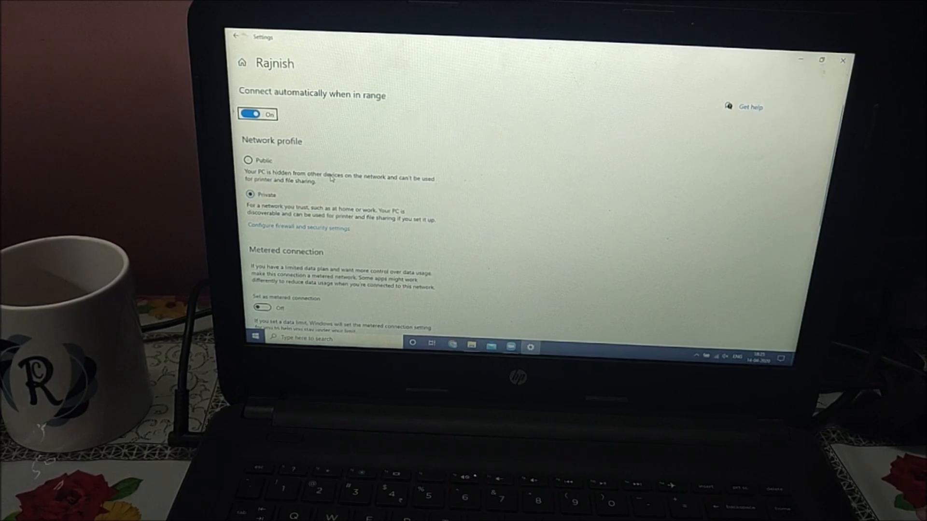
{"action": "mouse_move", "coordinate": [578, 122]}
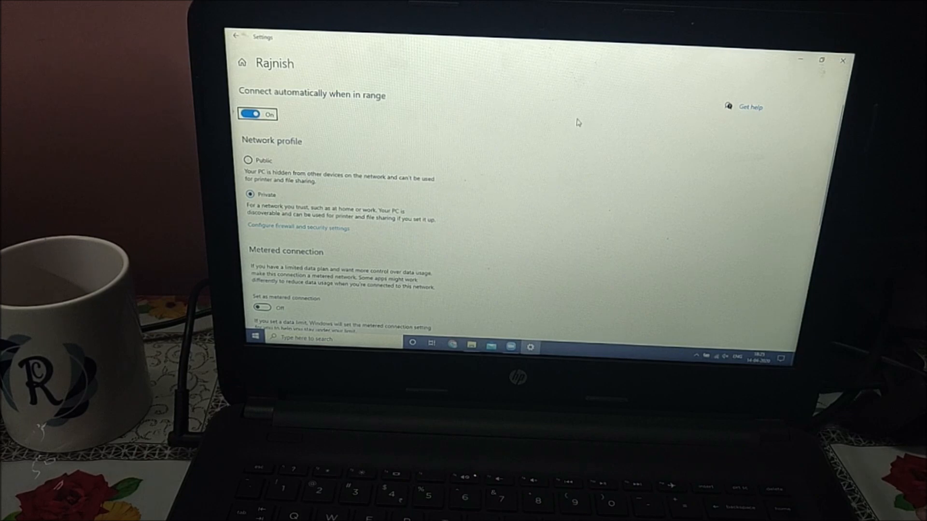
{"action": "left_click", "coordinate": [842, 60]}
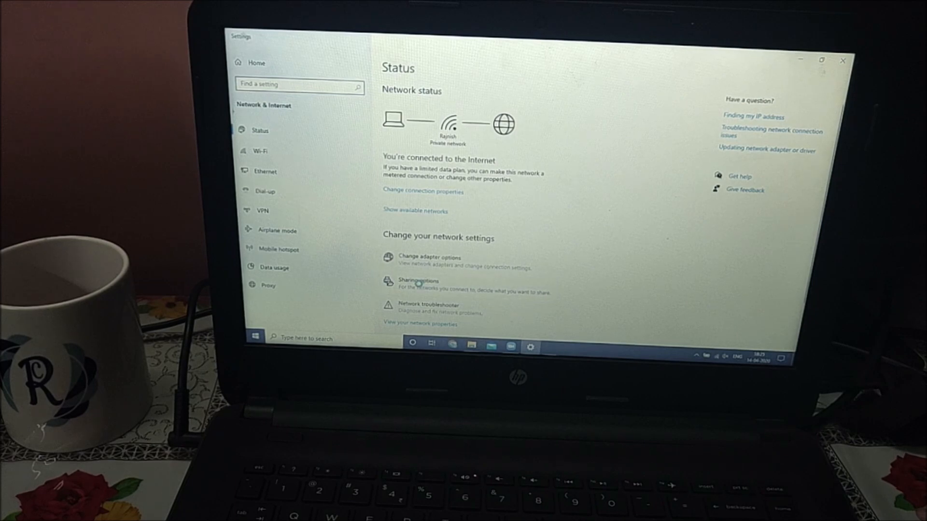
Step: Turn on network discovery and Public folder sharing, turn off password protected sharing, and save
{"action": "left_click", "coordinate": [417, 280]}
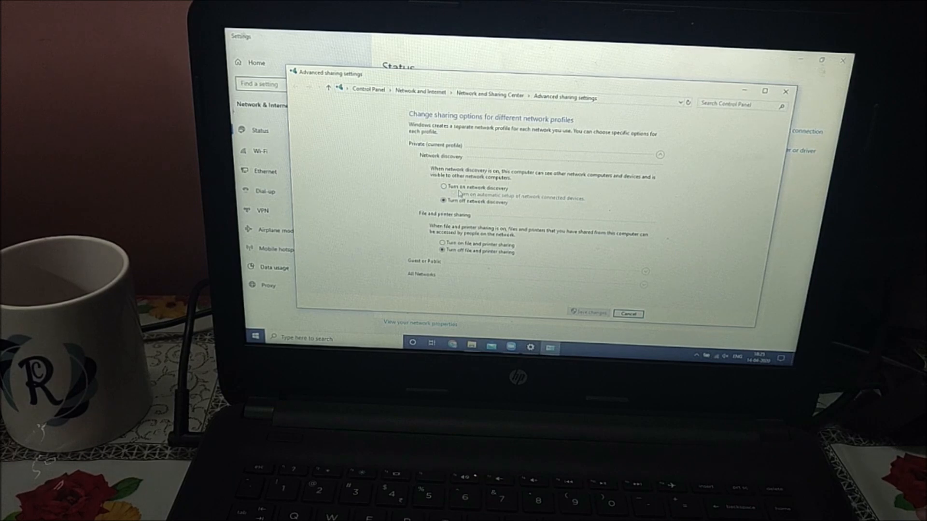
{"action": "left_click", "coordinate": [442, 187]}
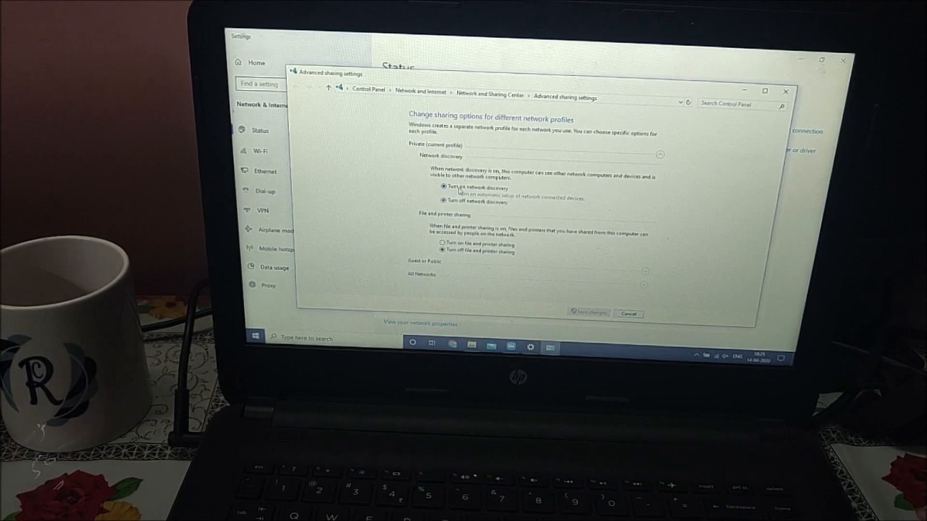
{"action": "left_click", "coordinate": [443, 244]}
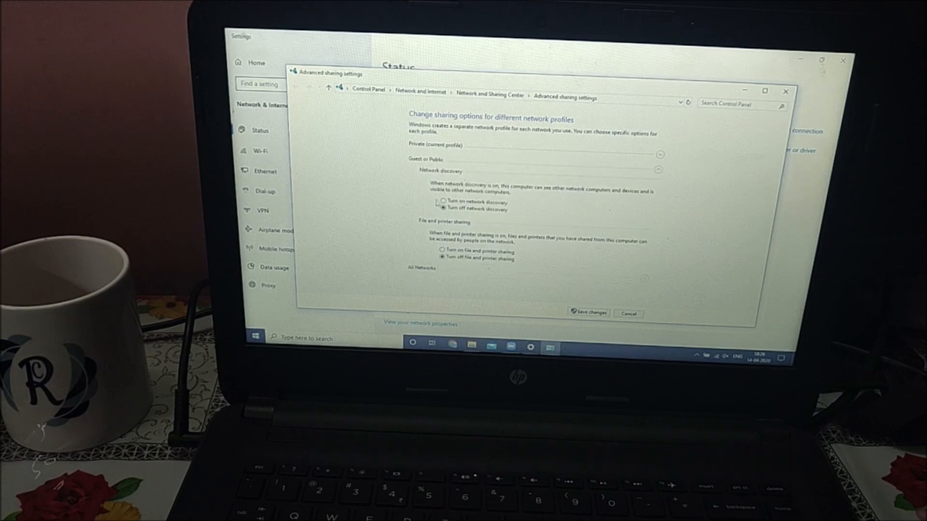
{"action": "left_click", "coordinate": [442, 250]}
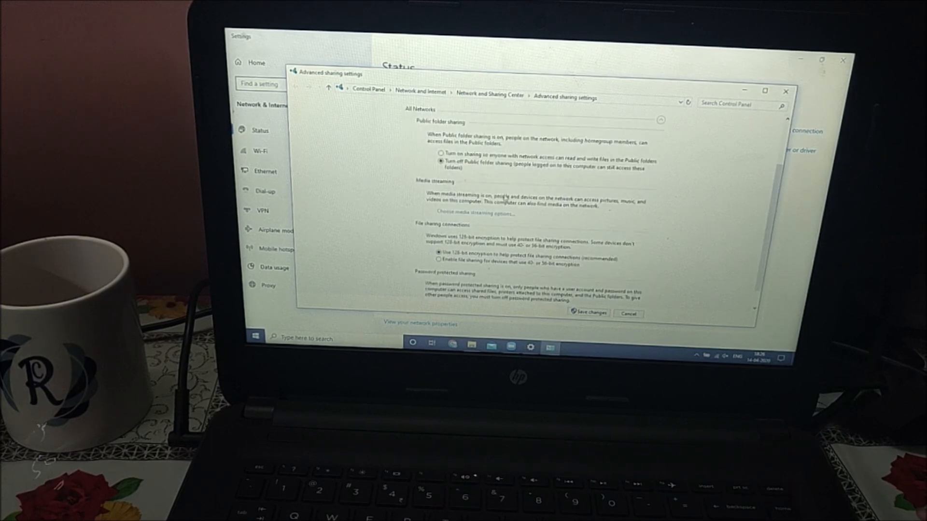
{"action": "left_click", "coordinate": [440, 154]}
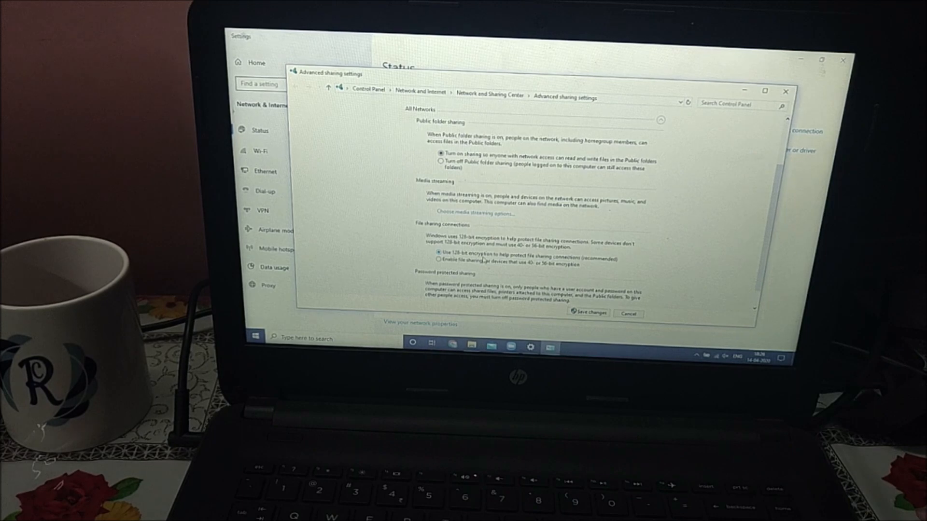
{"action": "scroll", "scroll_direction": "down", "scroll_amount": 3}
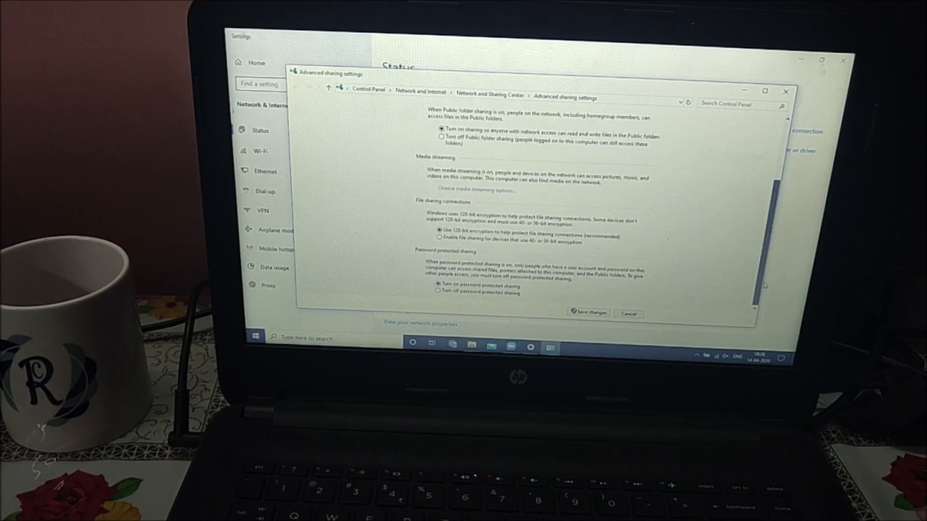
{"action": "left_click", "coordinate": [437, 292]}
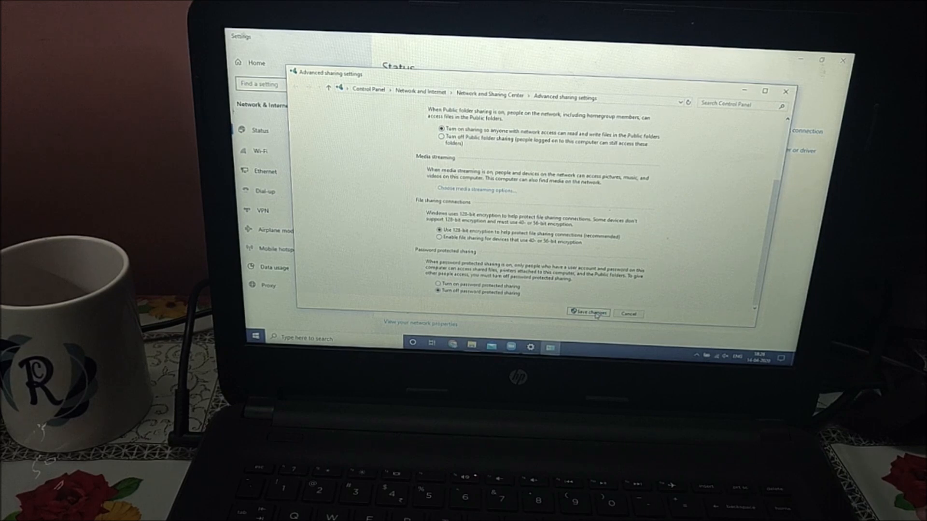
{"action": "left_click", "coordinate": [588, 313]}
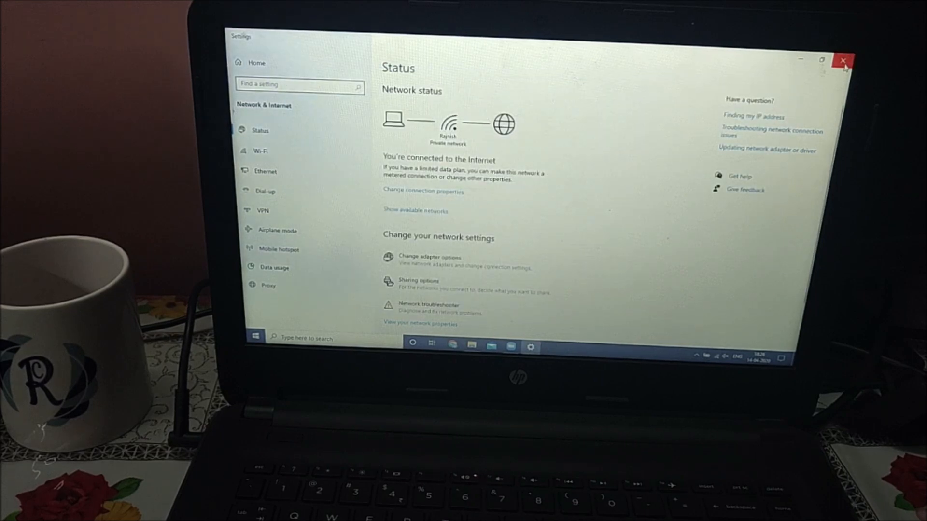
Step: Close laptop 1's network settings and set laptop 2's Wi-Fi profile to Private
{"action": "left_click", "coordinate": [845, 61]}
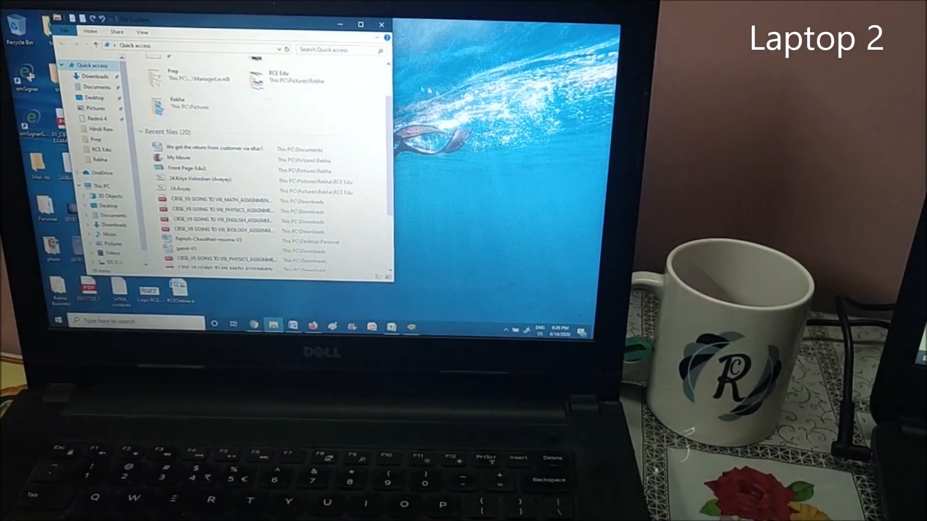
{"action": "left_click", "coordinate": [382, 24]}
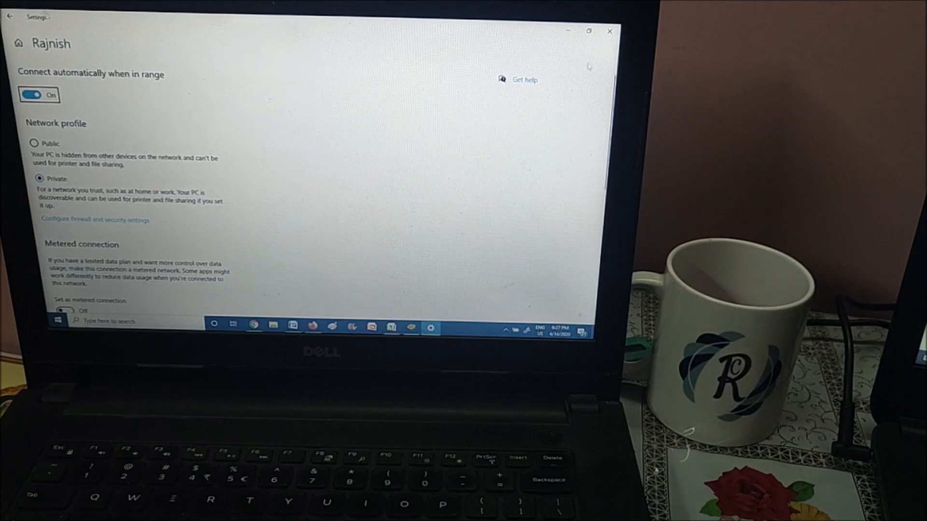
Step: Open Network in File Explorer and dismiss the 'network discovery is turned off' message
{"action": "left_click", "coordinate": [609, 31]}
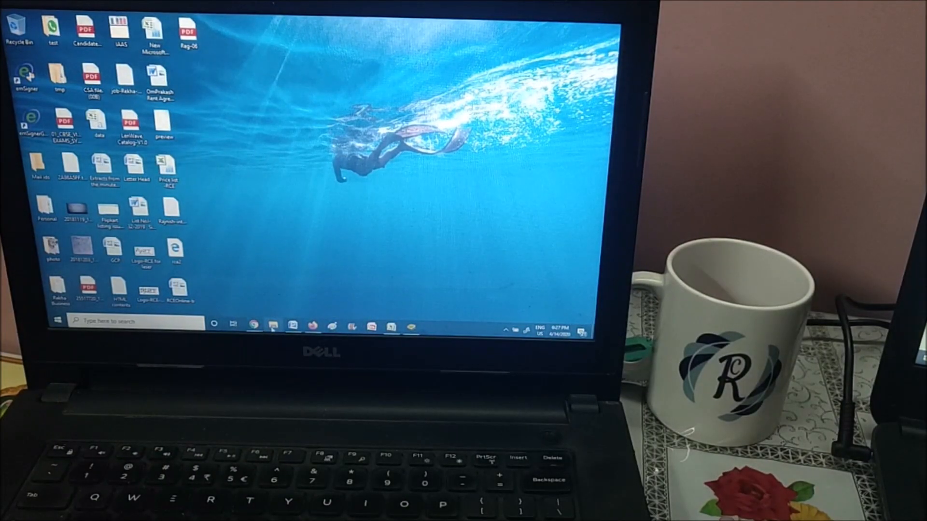
{"action": "left_click", "coordinate": [273, 326]}
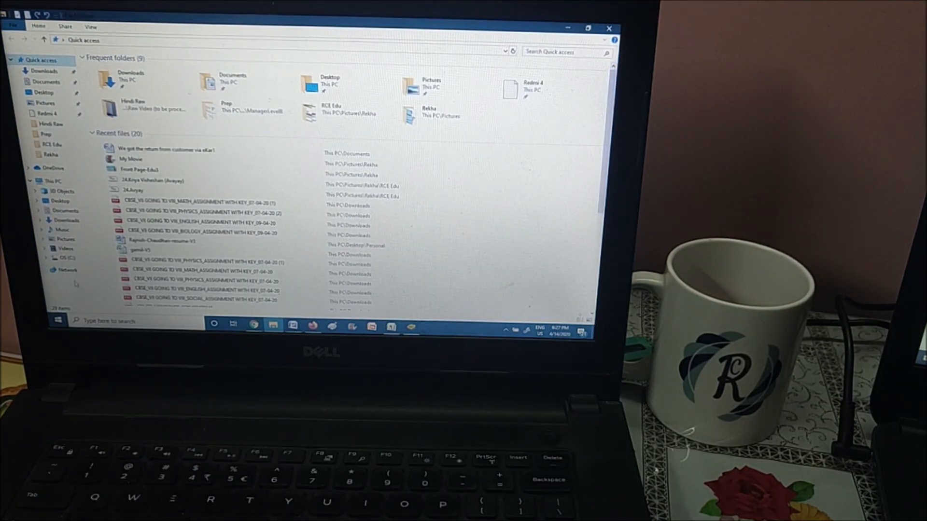
{"action": "left_click", "coordinate": [66, 271]}
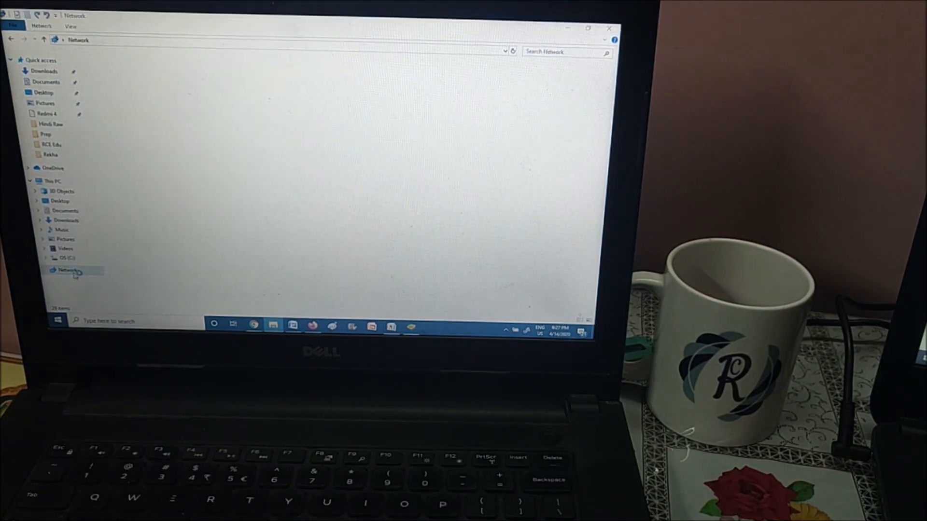
{"action": "left_click", "coordinate": [67, 270]}
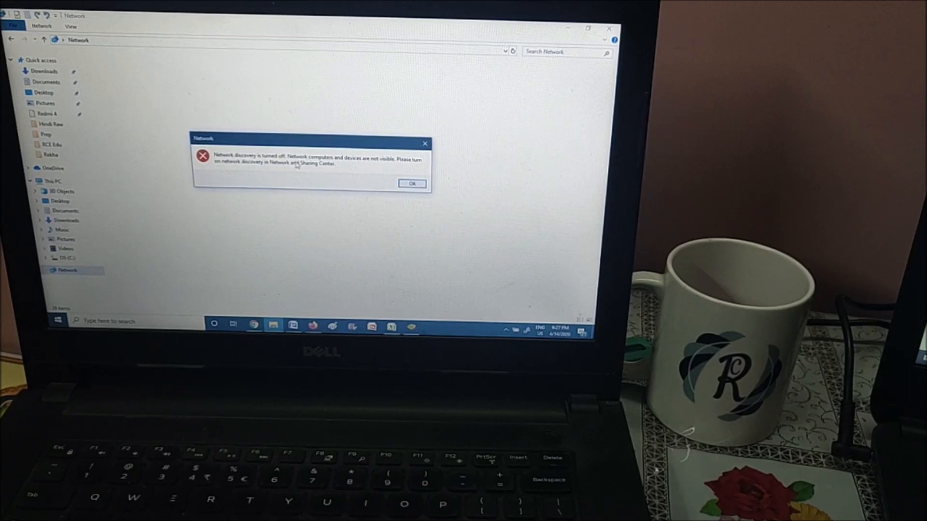
{"action": "left_click", "coordinate": [412, 184]}
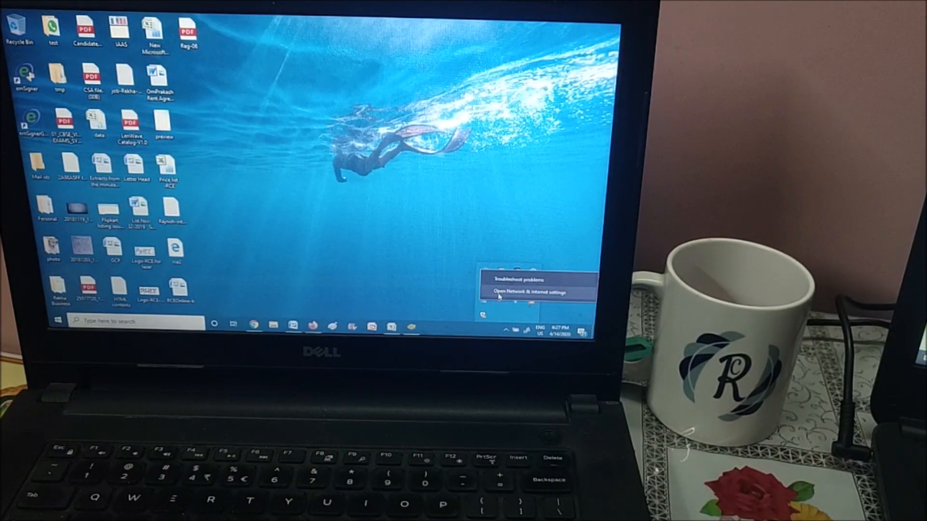
Step: Turn on discovery, file sharing and Public folder sharing; turn off password protected sharing
{"action": "left_click", "coordinate": [523, 292]}
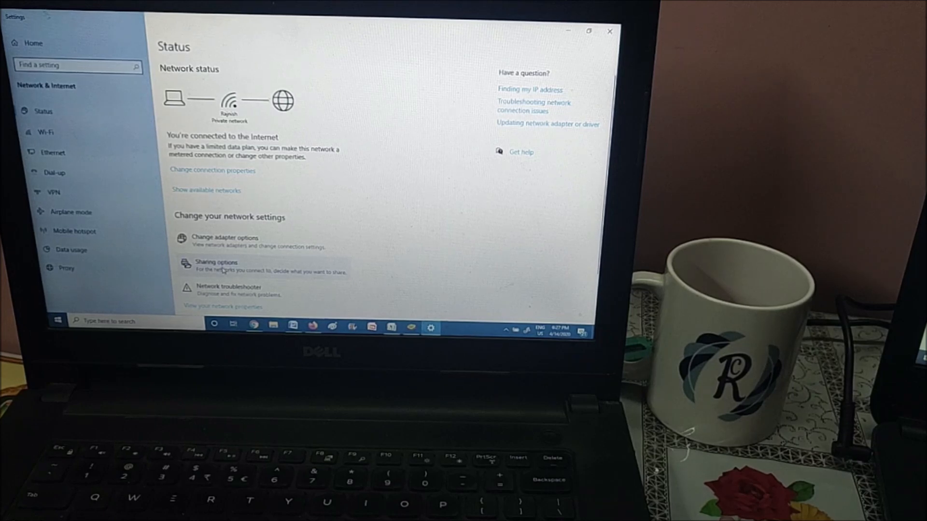
{"action": "left_click", "coordinate": [216, 262]}
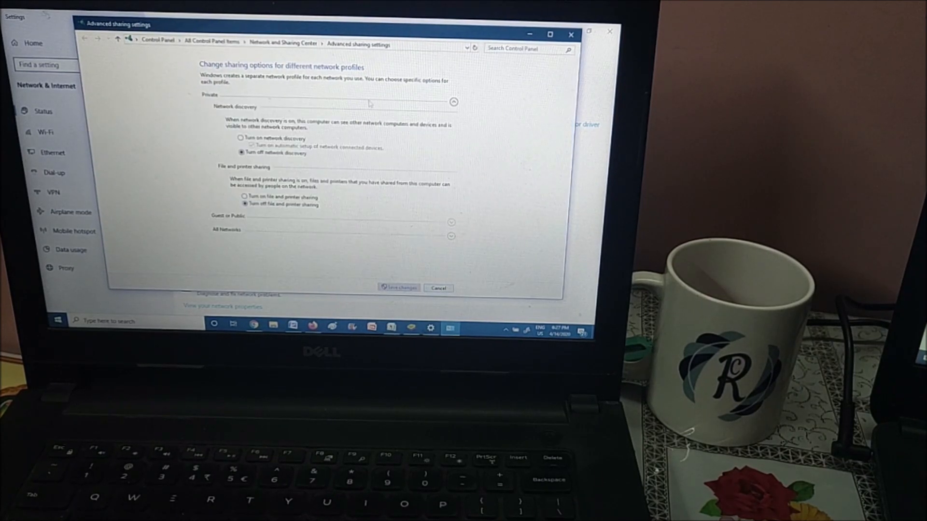
{"action": "left_click", "coordinate": [240, 137]}
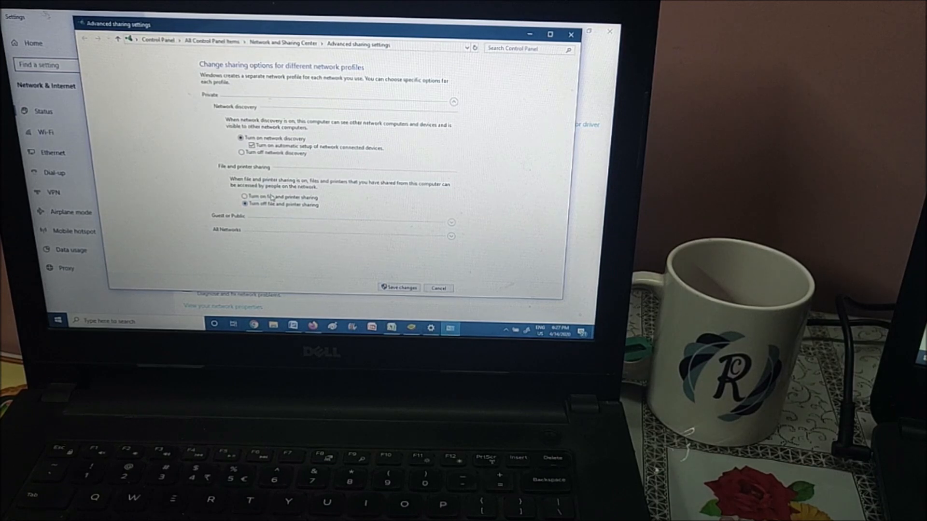
{"action": "left_click", "coordinate": [244, 197]}
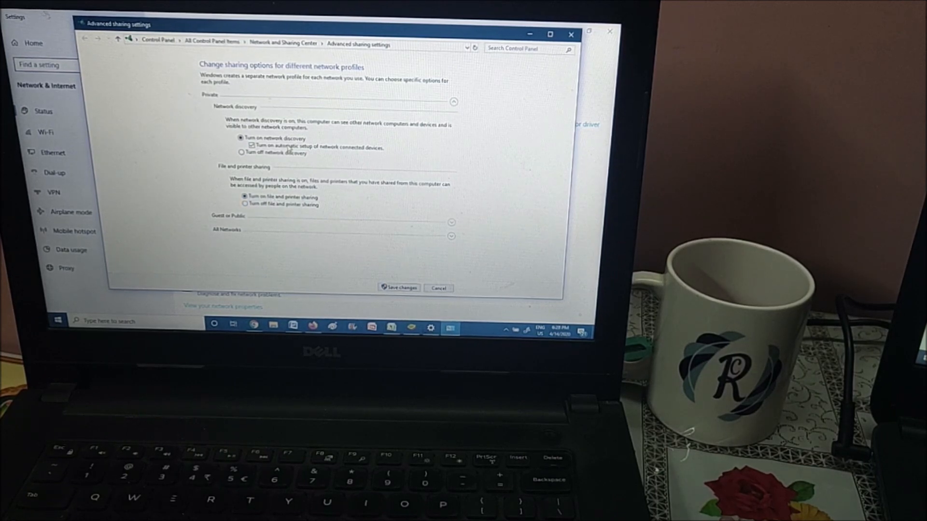
{"action": "mouse_move", "coordinate": [275, 225]}
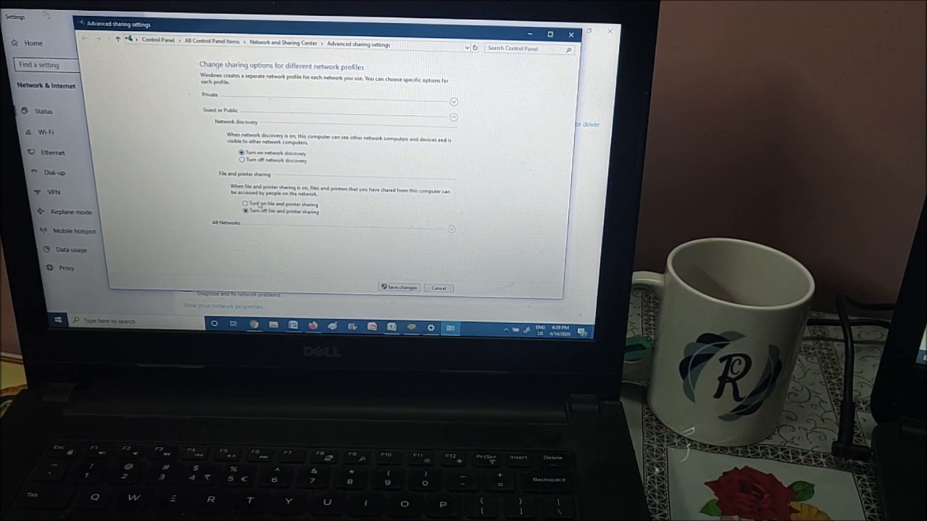
{"action": "left_click", "coordinate": [242, 204]}
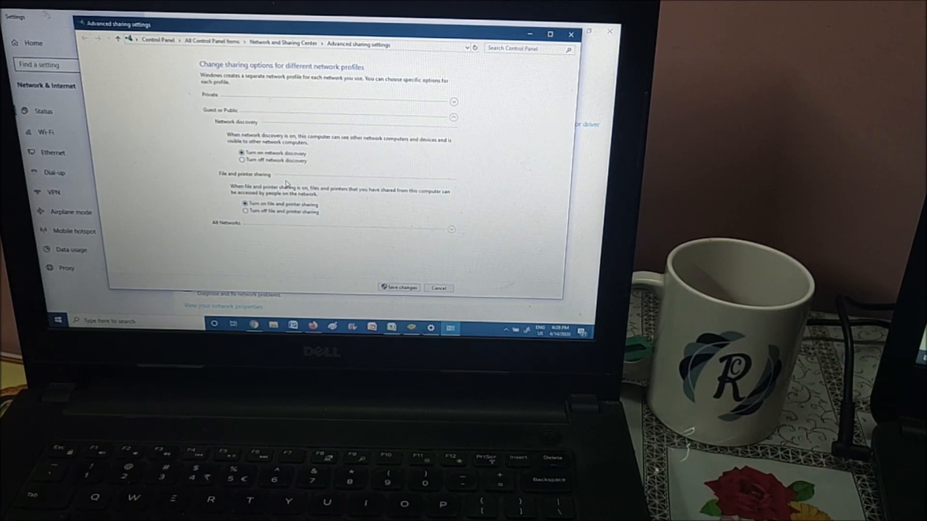
{"action": "scroll", "scroll_direction": "down", "scroll_amount": 3}
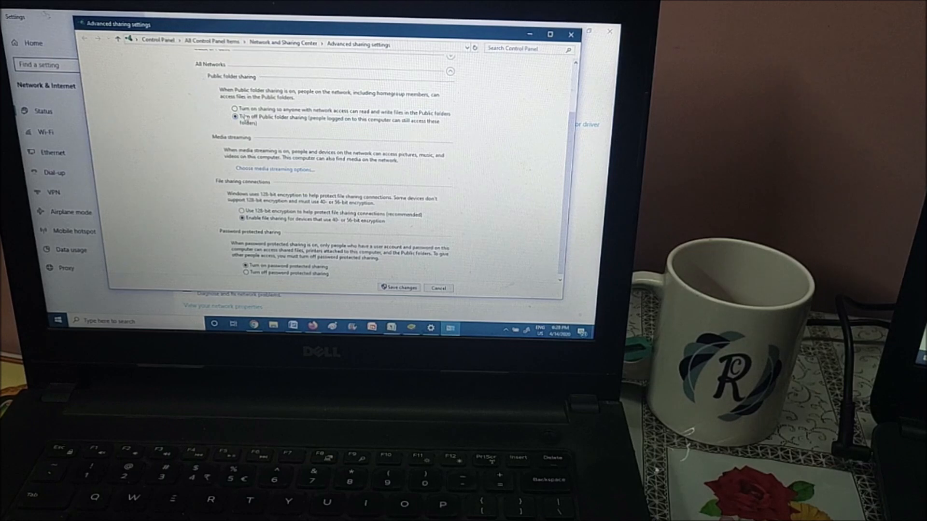
{"action": "left_click", "coordinate": [235, 113]}
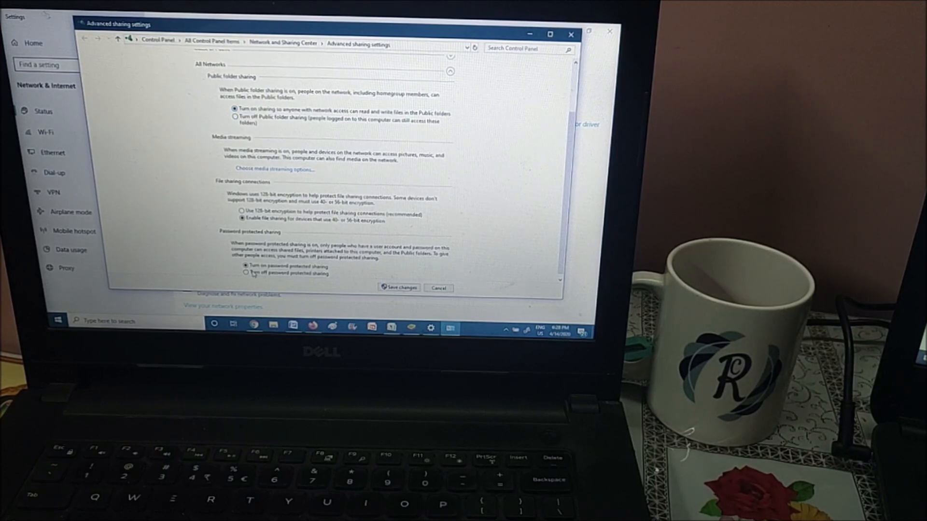
{"action": "left_click", "coordinate": [242, 273]}
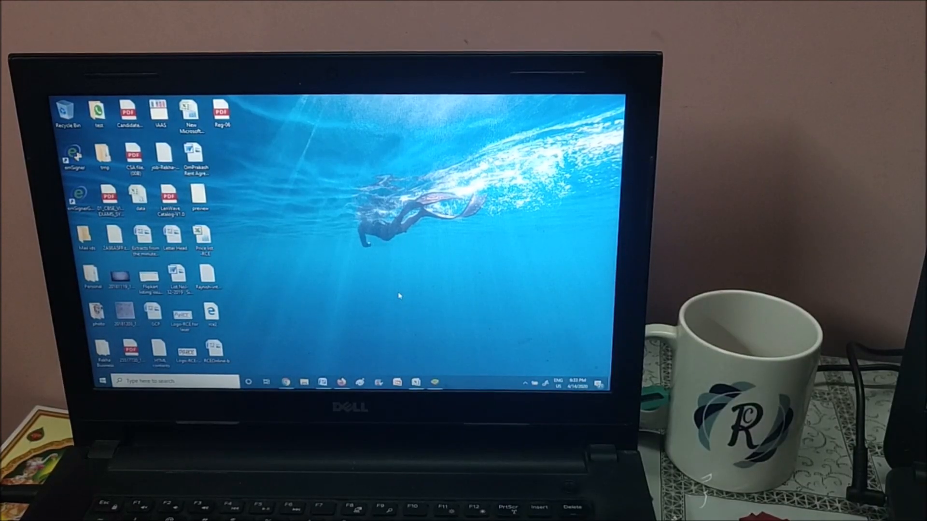
Step: Browse the other laptop under Network and open its Users folder, then the Rekha user folder
{"action": "left_click", "coordinate": [305, 381]}
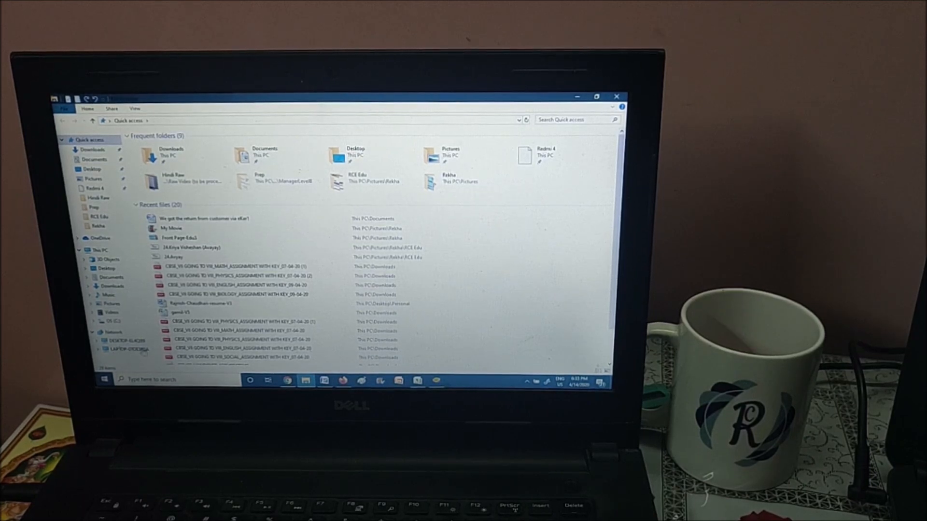
{"action": "left_click", "coordinate": [127, 349]}
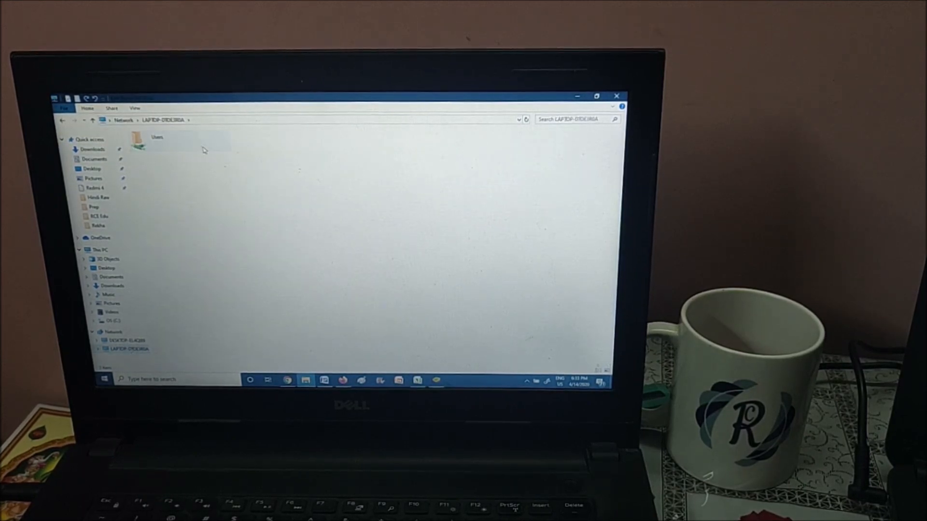
{"action": "double_click", "coordinate": [156, 140]}
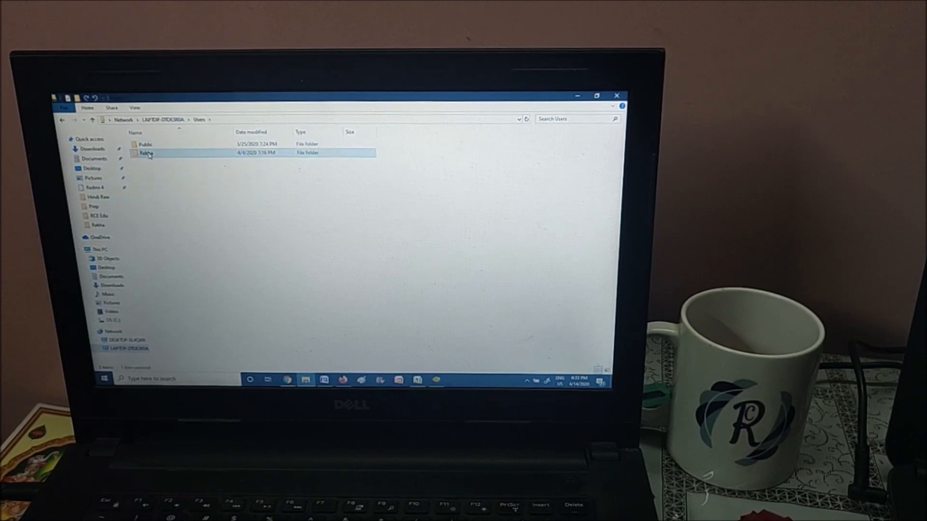
{"action": "double_click", "coordinate": [146, 152]}
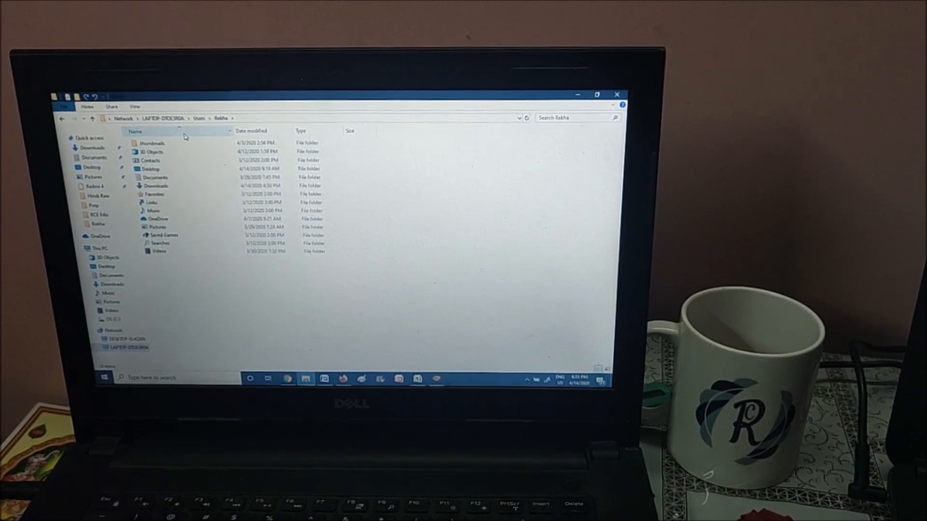